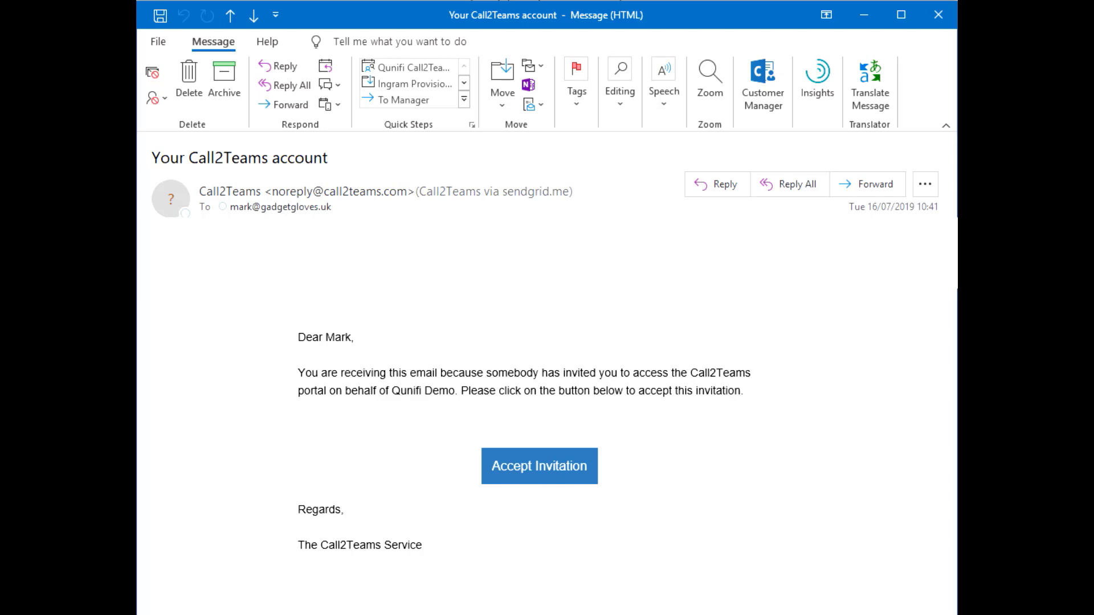
Accept the Call2Teams portal invitation from the Outlook email
{"action": "left_click", "coordinate": [539, 466]}
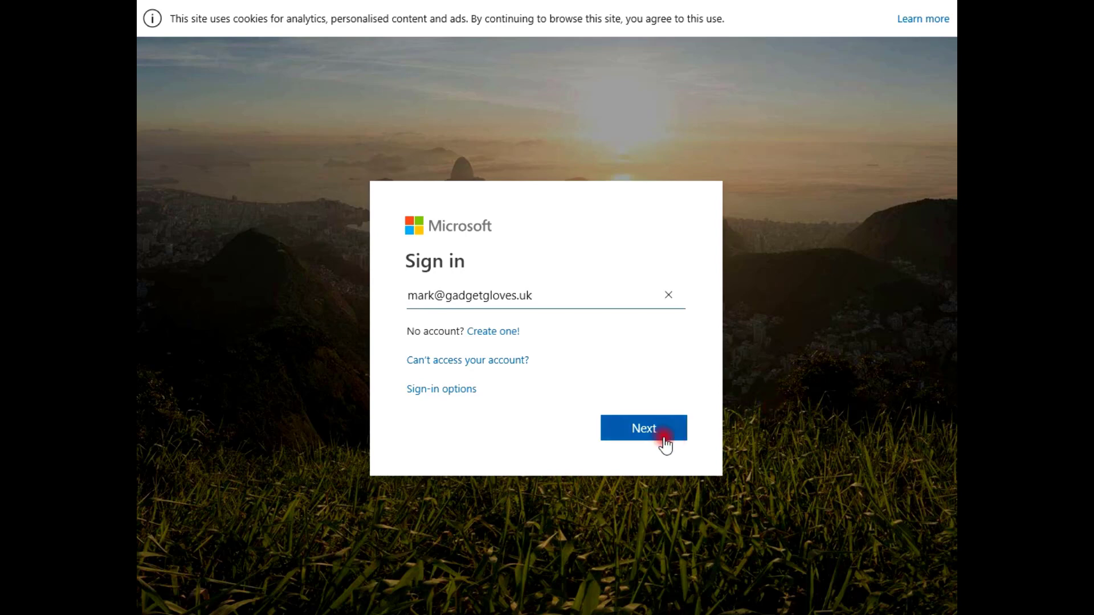
Sign in with the account password and consent to Call2Teams permissions for the whole organisation
{"action": "left_click", "coordinate": [643, 428]}
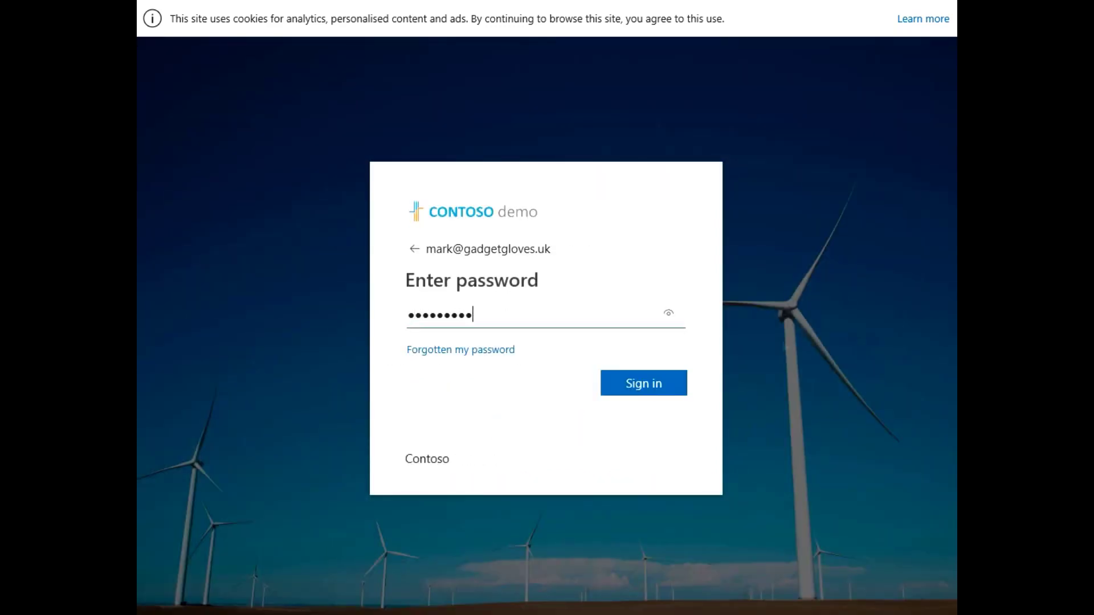
{"action": "left_click", "coordinate": [643, 382]}
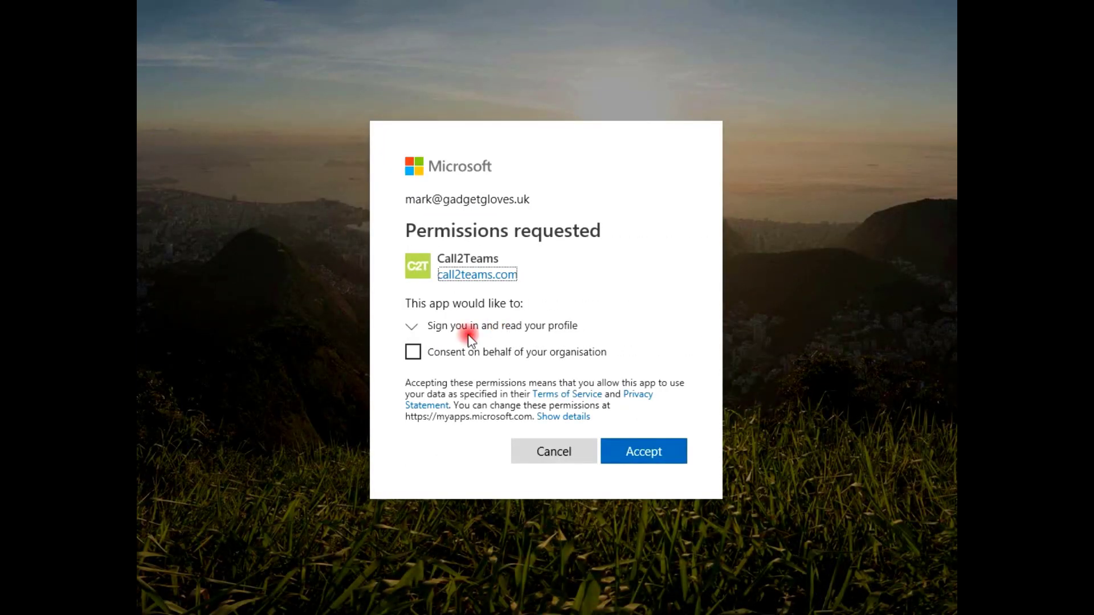
{"action": "left_click", "coordinate": [413, 352]}
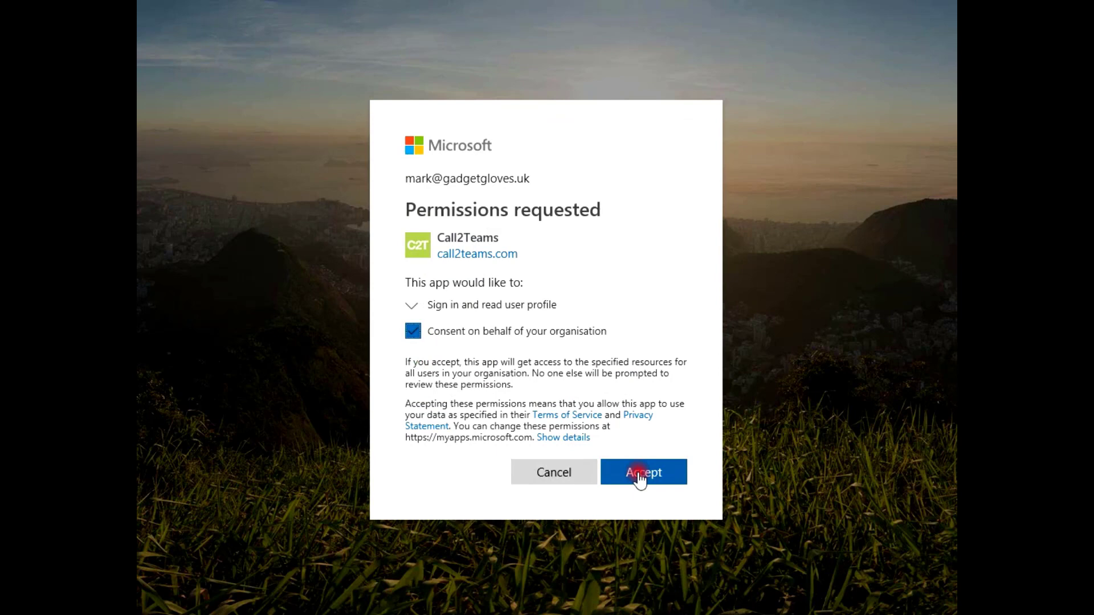
{"action": "left_click", "coordinate": [641, 473]}
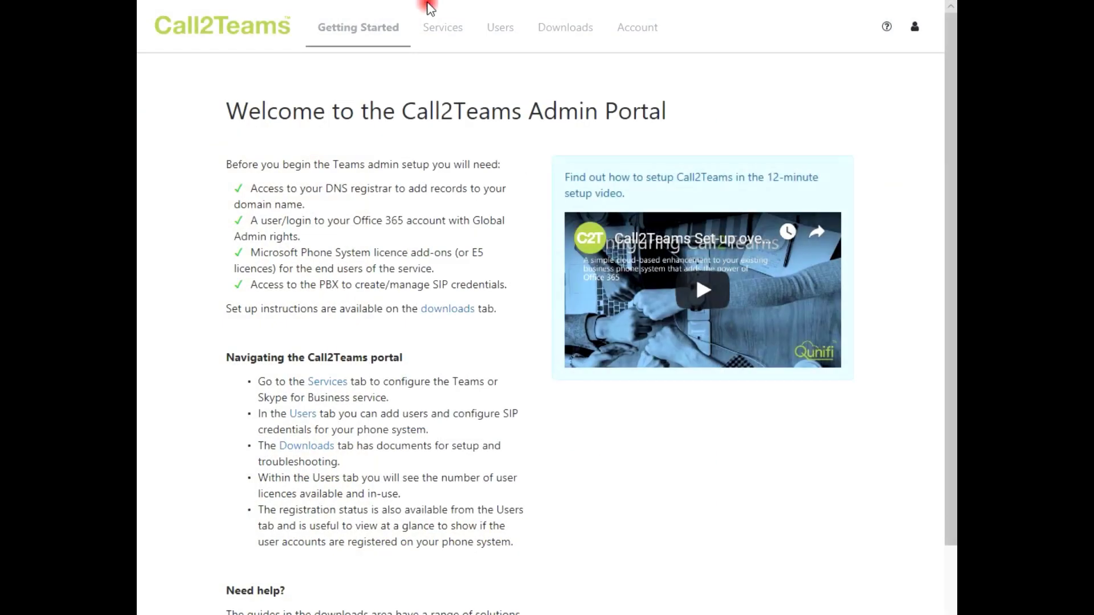
Go to Services, stay on PBX, and show the list of available PBX templates
{"action": "left_click", "coordinate": [442, 27]}
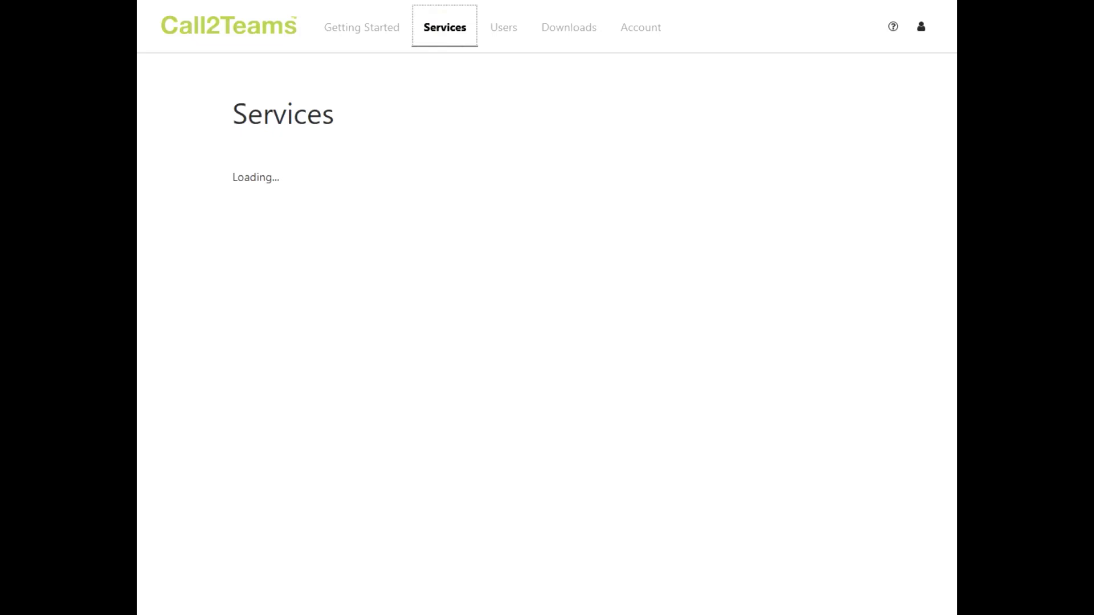
{"action": "left_click", "coordinate": [444, 27]}
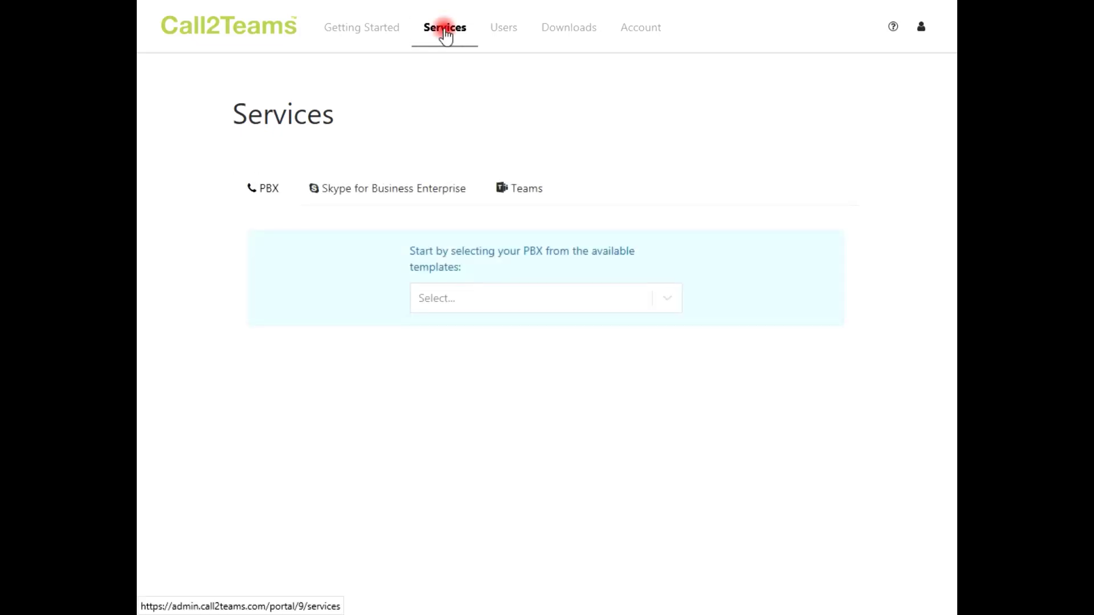
{"action": "left_click", "coordinate": [267, 189]}
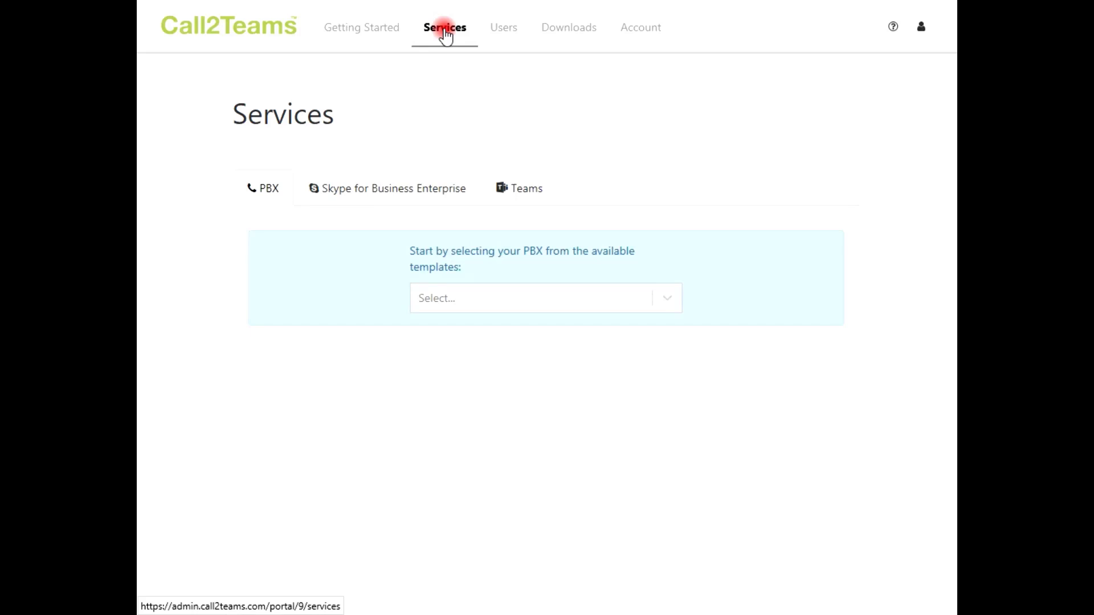
{"action": "left_click", "coordinate": [545, 298]}
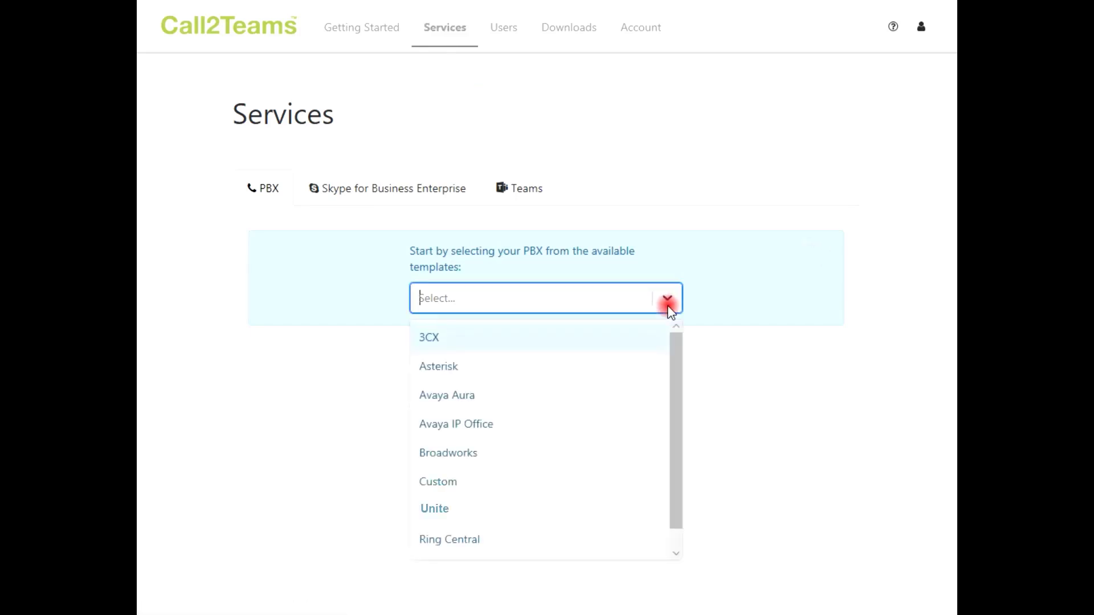
Add a Unite PBX for United States with domain gadgetgloves.uk and proxy sip.qunifi.one
{"action": "left_click", "coordinate": [434, 507]}
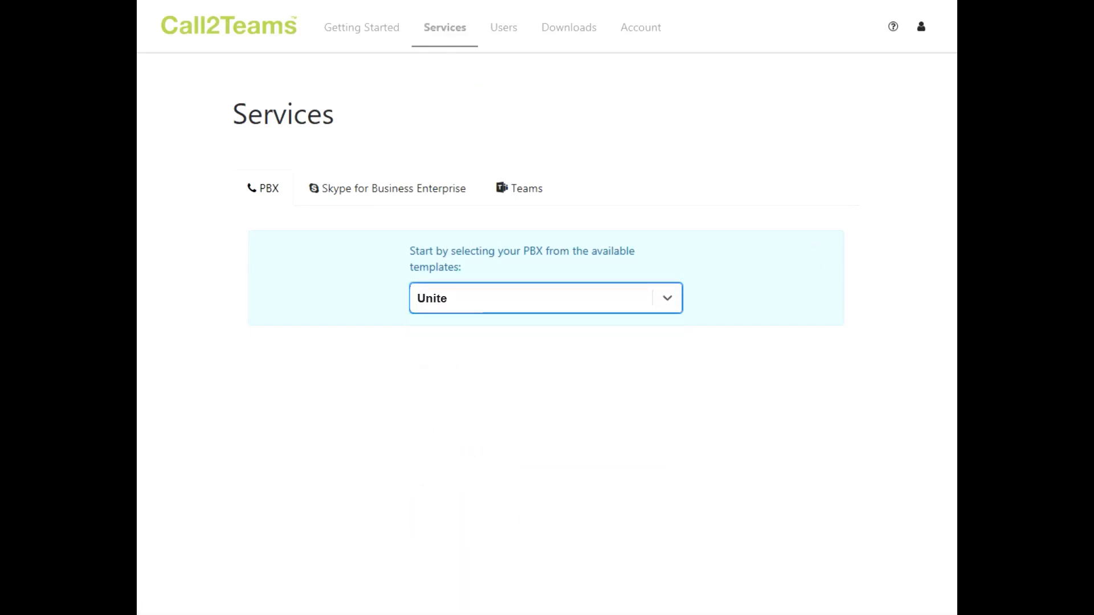
{"action": "left_click", "coordinate": [544, 298]}
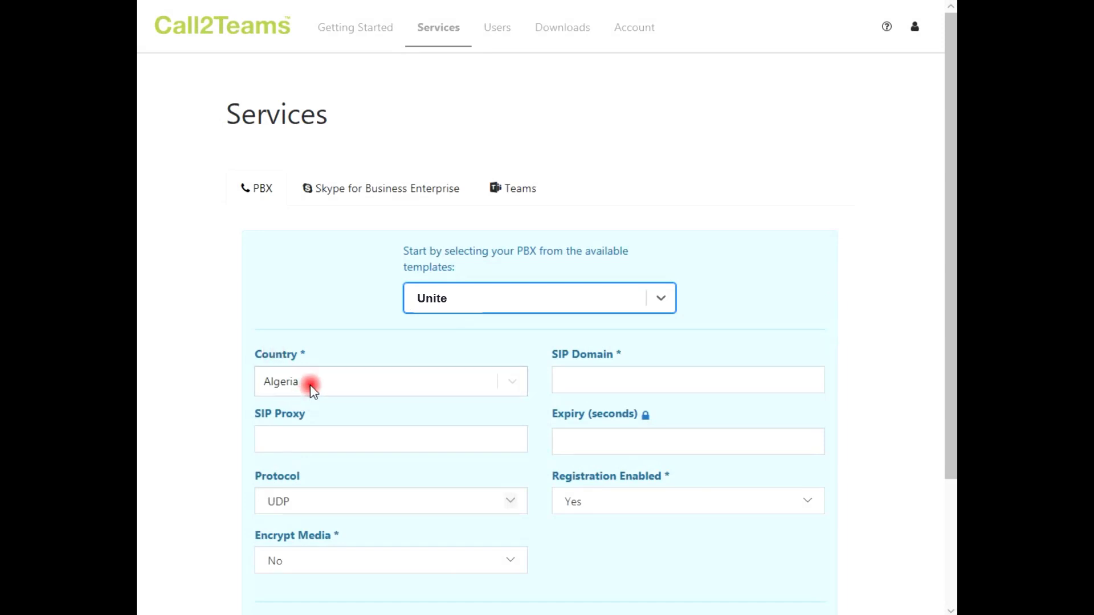
{"action": "type", "text": "unifi.one"}
{"action": "left_click", "coordinate": [688, 381]}
{"action": "type", "text": "gadgetgloves.uk"}
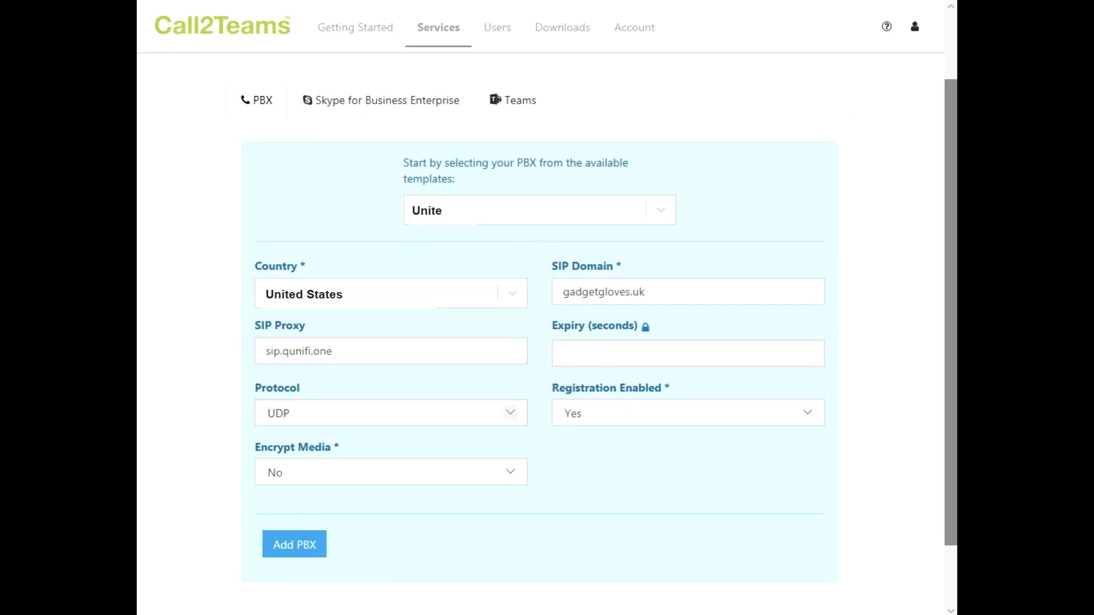
{"action": "left_click", "coordinate": [518, 100]}
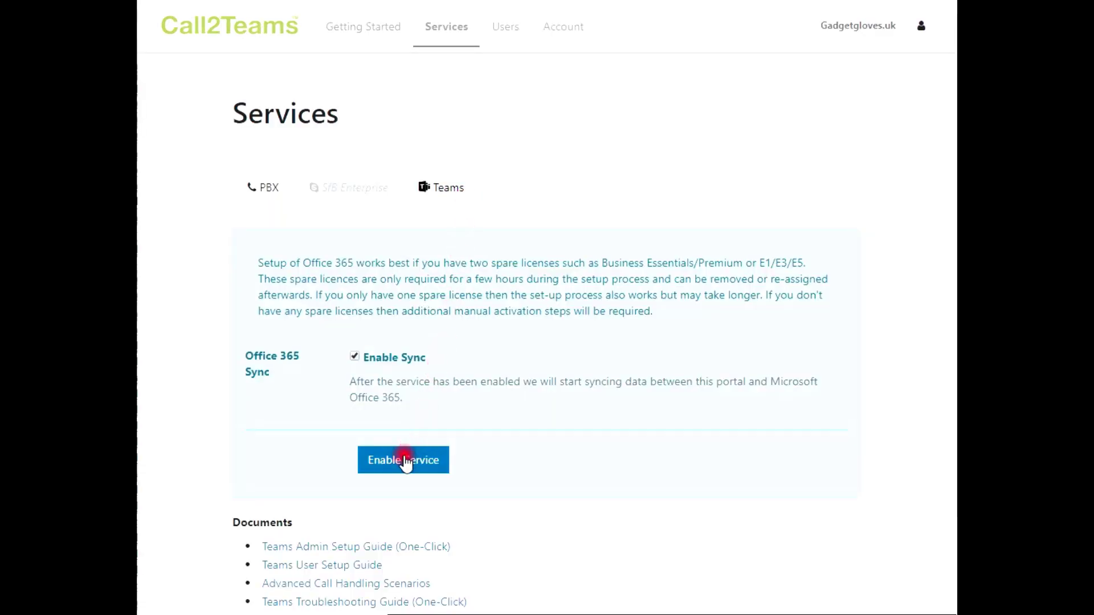
Enable the Teams service with Office 365 sync kept ticked
{"action": "left_click", "coordinate": [403, 460]}
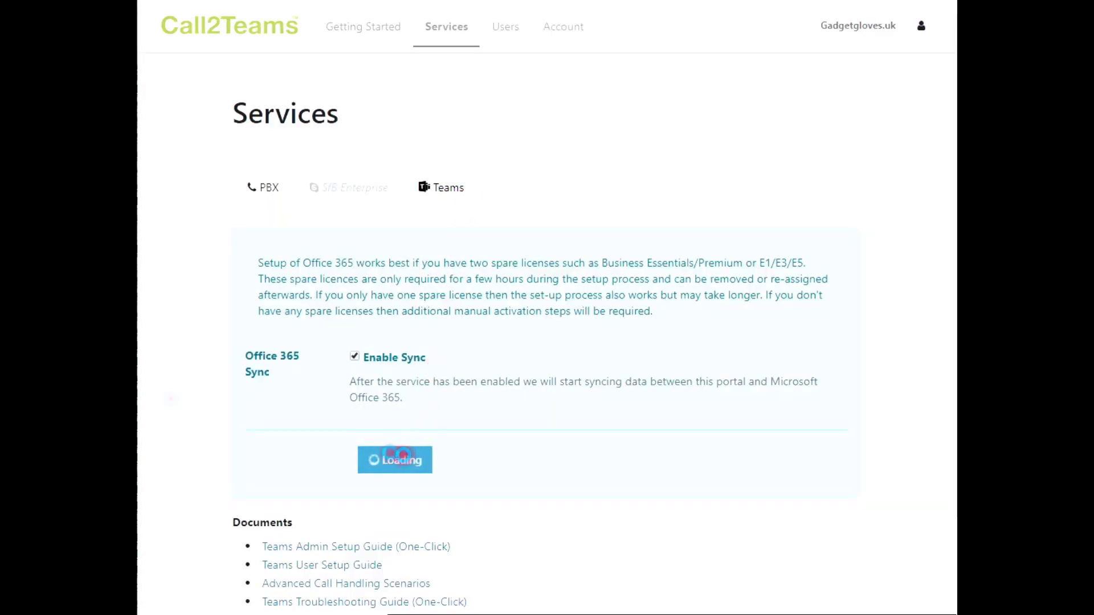
{"action": "left_click", "coordinate": [395, 459]}
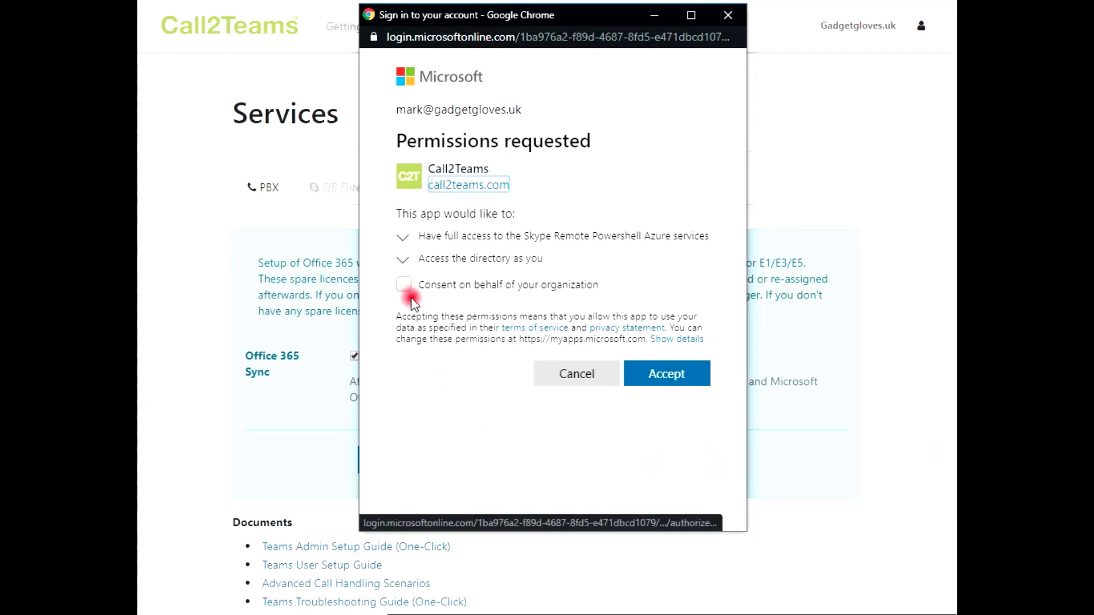
Consent on behalf of the organization and accept both Microsoft permissions requests
{"action": "left_click", "coordinate": [403, 284]}
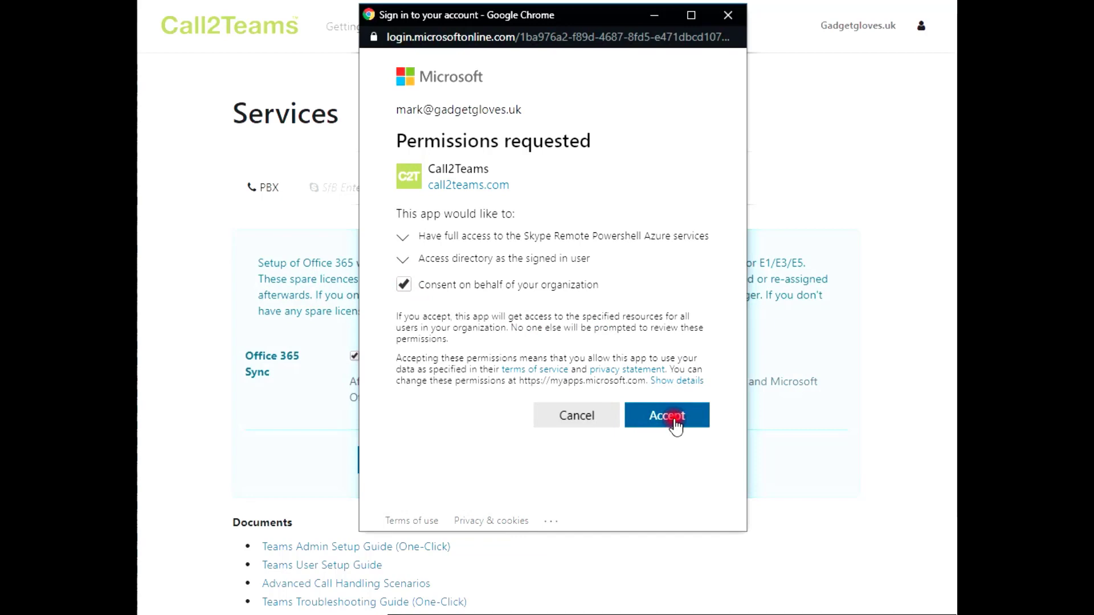
{"action": "left_click", "coordinate": [665, 416]}
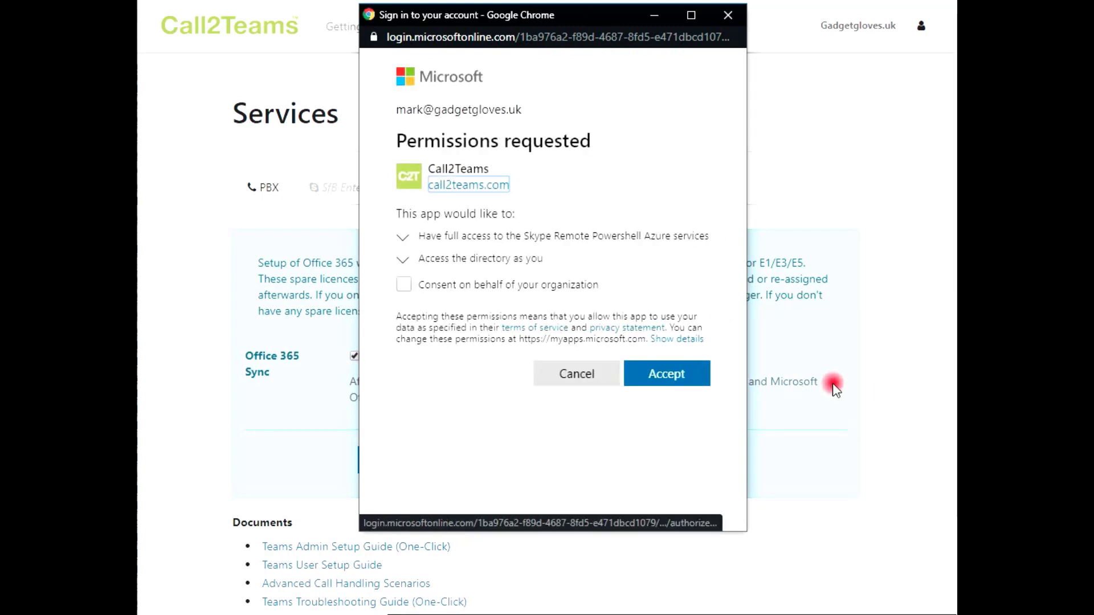
{"action": "left_click", "coordinate": [665, 373]}
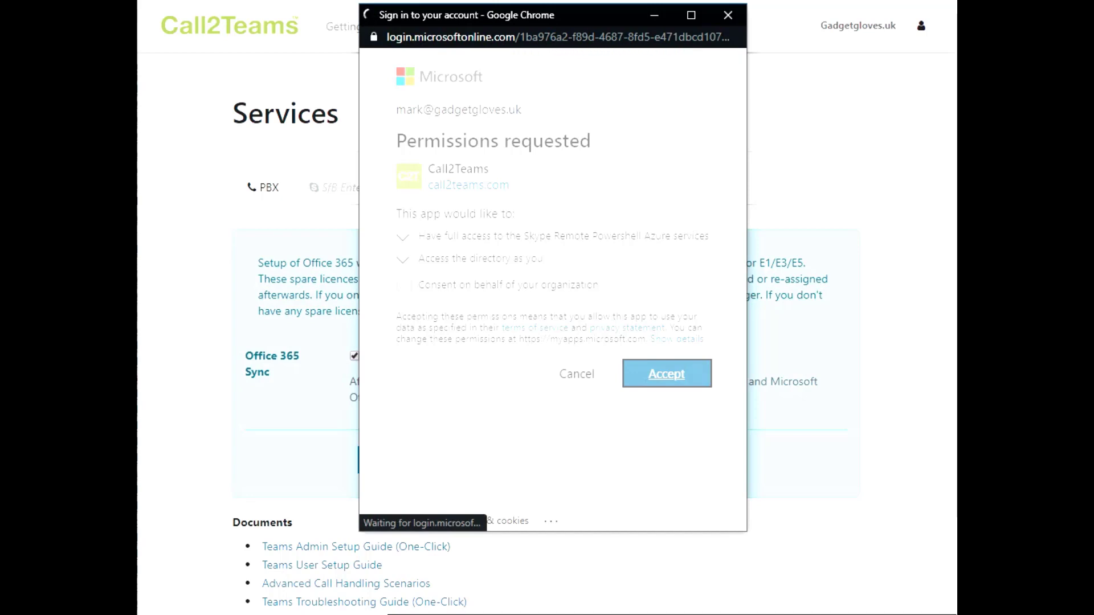
{"action": "left_click", "coordinate": [666, 374]}
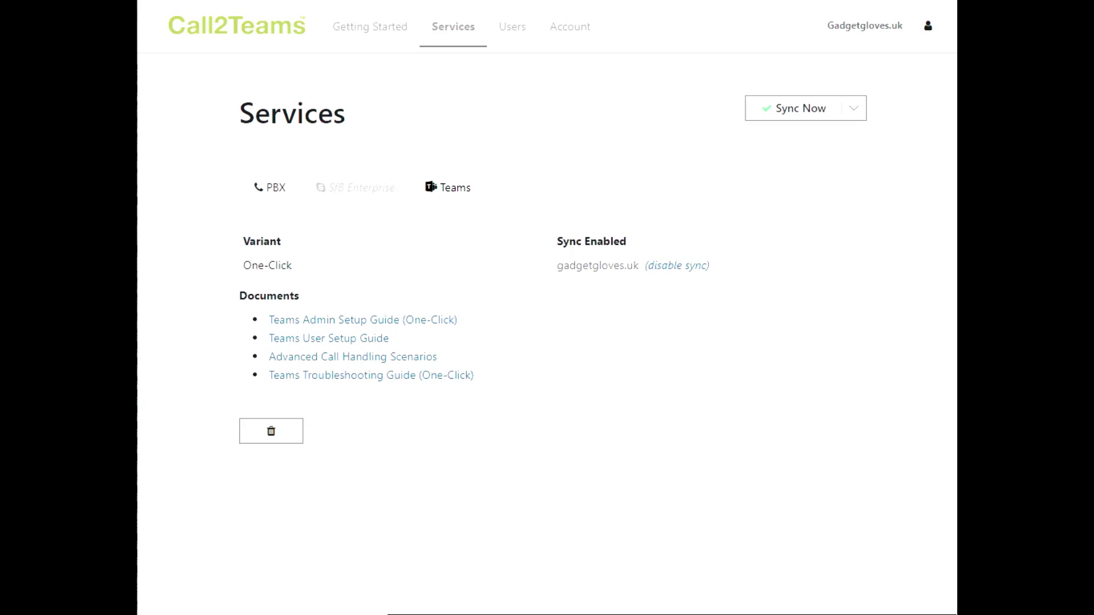
Go to the Users page showing 24 of 25 licences and no users
{"action": "left_click", "coordinate": [504, 26]}
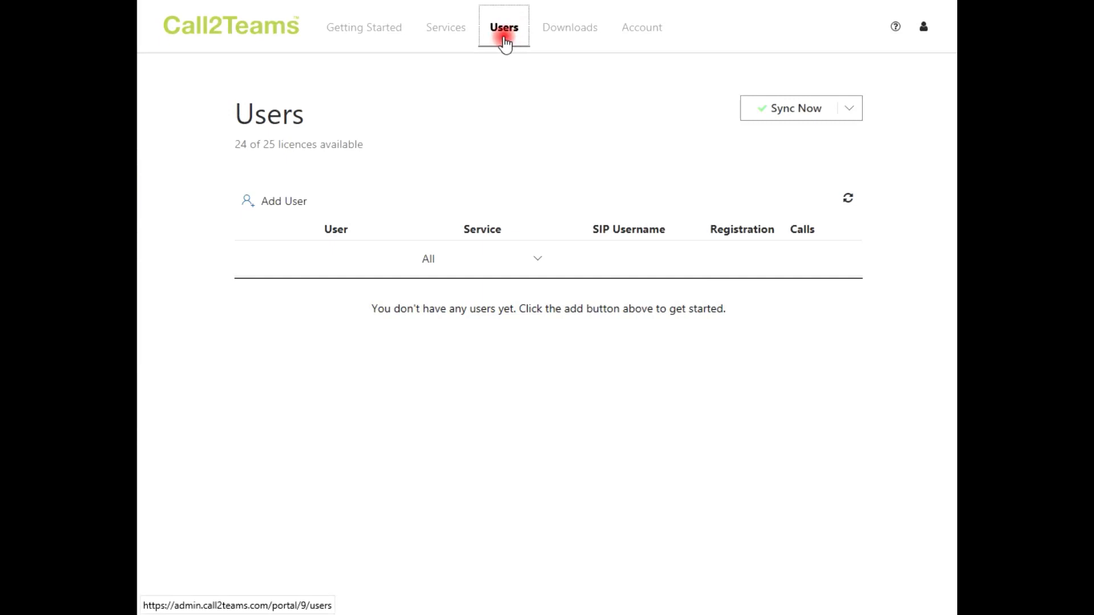
{"action": "mouse_move", "coordinate": [227, 293]}
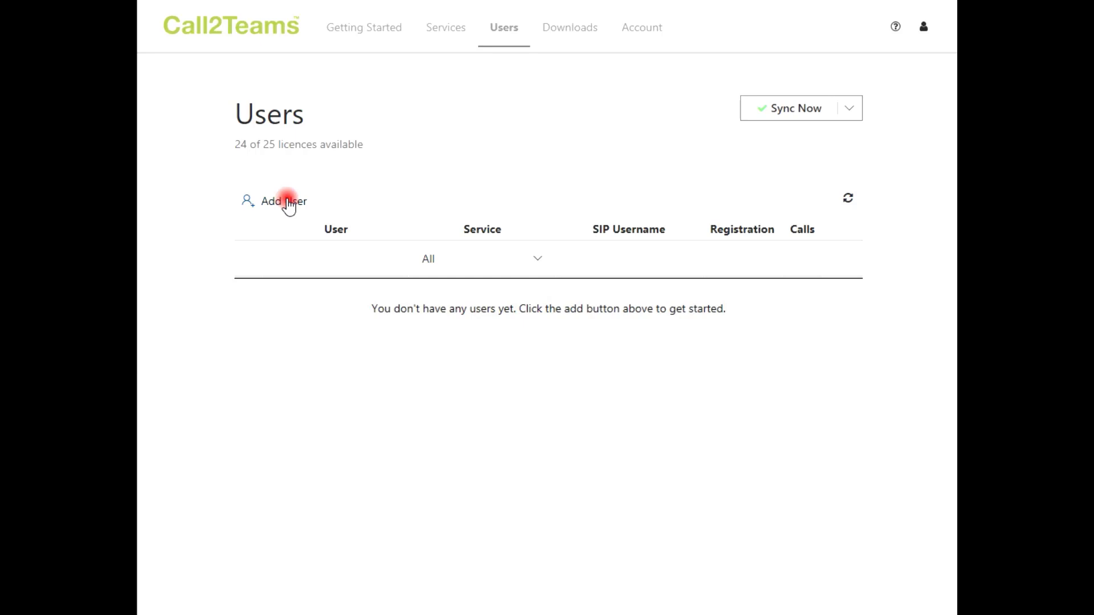
Start adding a new Teams user with Unite SIP details
{"action": "left_click", "coordinate": [283, 201]}
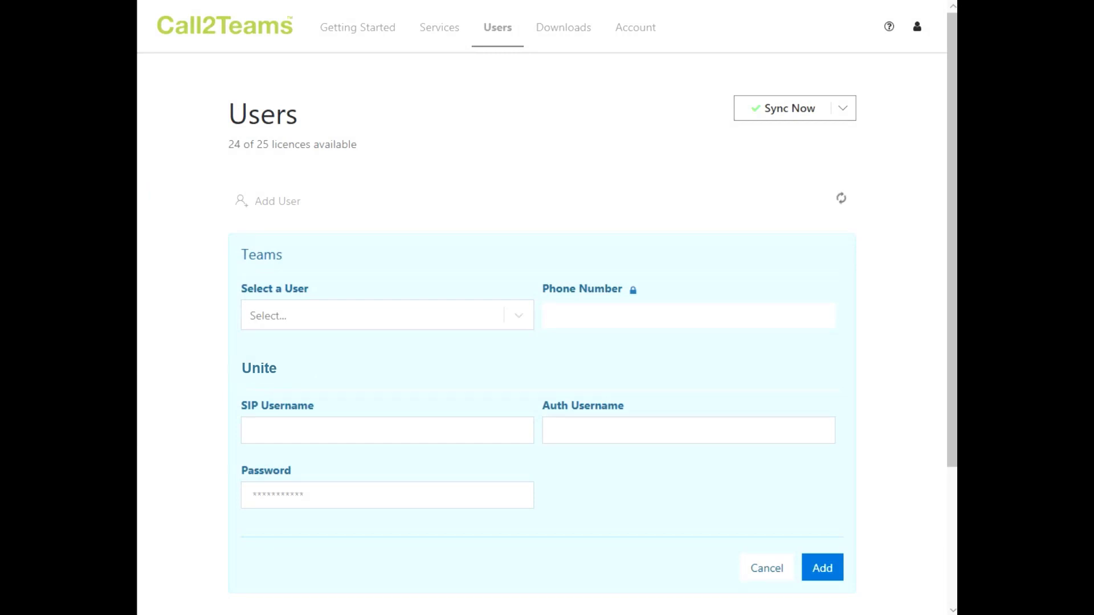
Choose the first user, Adele Vance, from the Select a User list to add her
{"action": "left_click", "coordinate": [386, 315]}
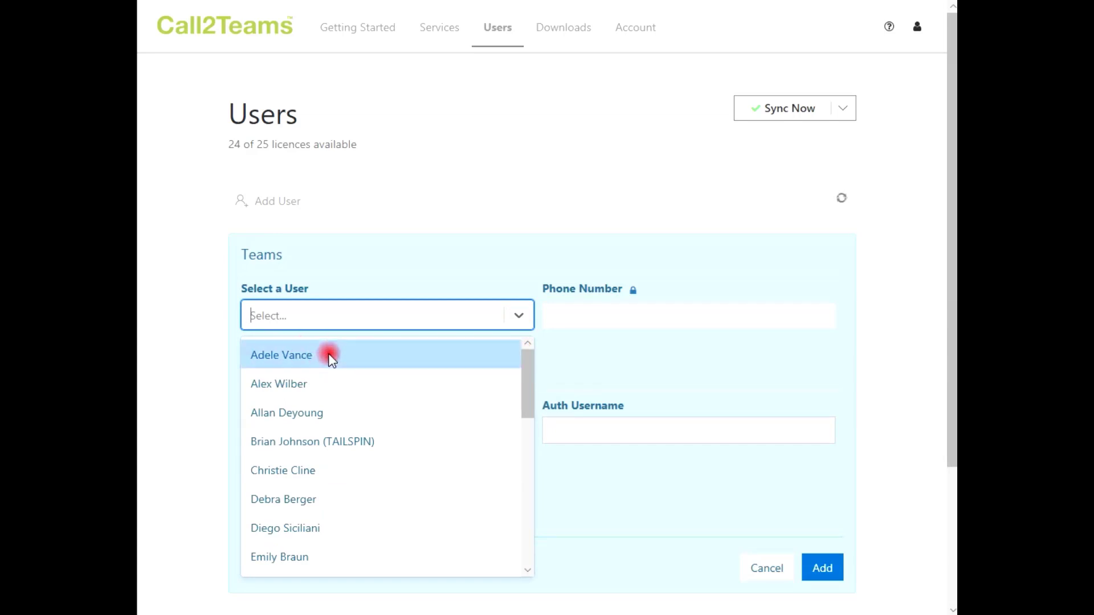
{"action": "left_click", "coordinate": [282, 356]}
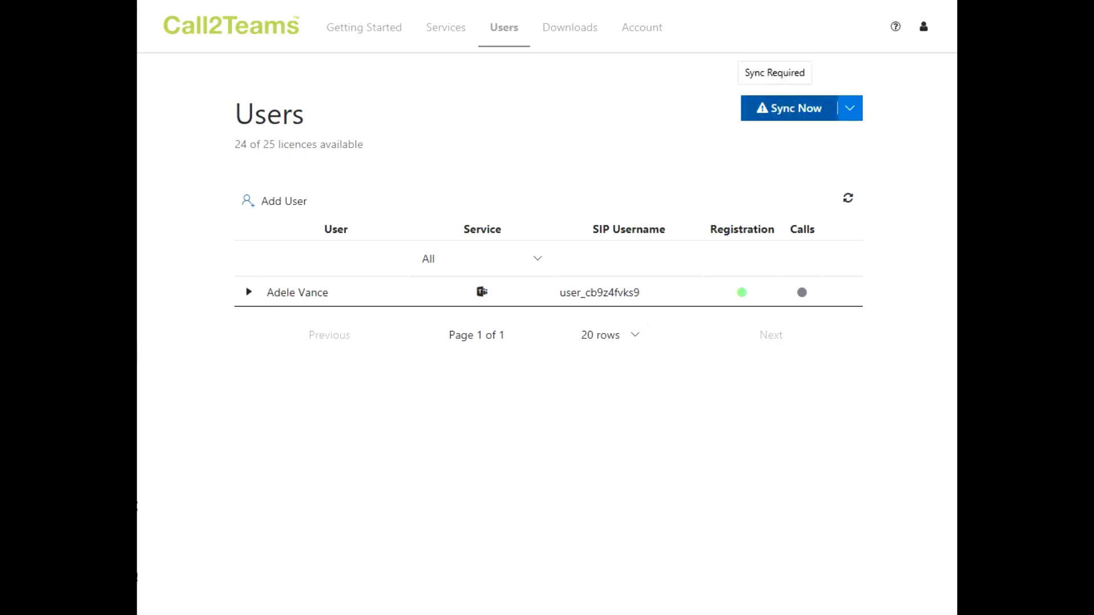
Run Sync Now to Office 365, then go to Calls in the Microsoft Teams app
{"action": "left_click", "coordinate": [789, 109]}
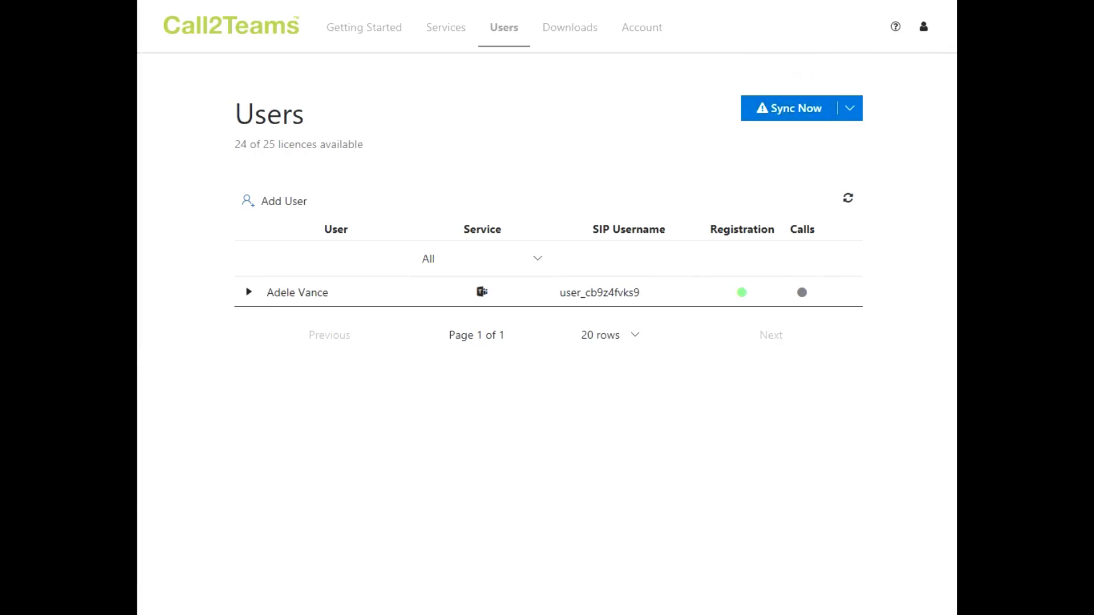
{"action": "left_click", "coordinate": [789, 108]}
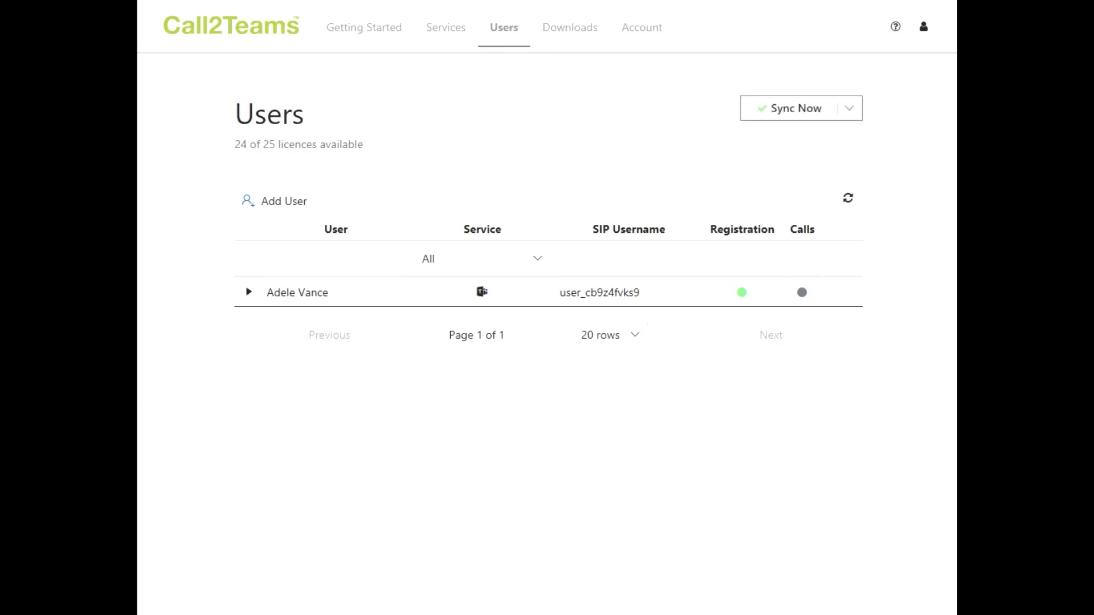
{"action": "left_click", "coordinate": [792, 108]}
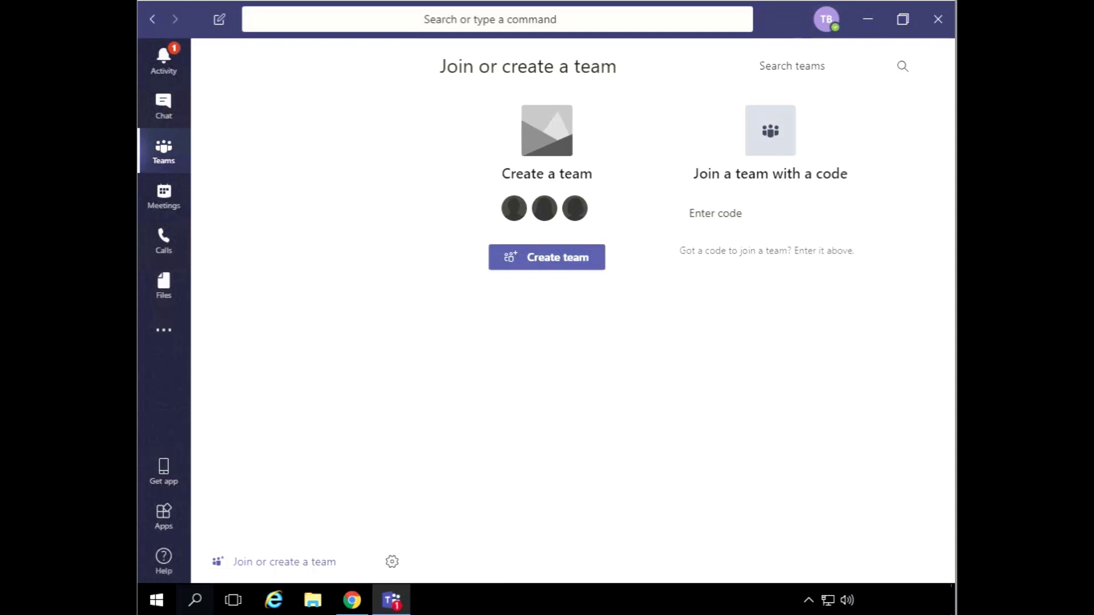
{"action": "mouse_move", "coordinate": [163, 245]}
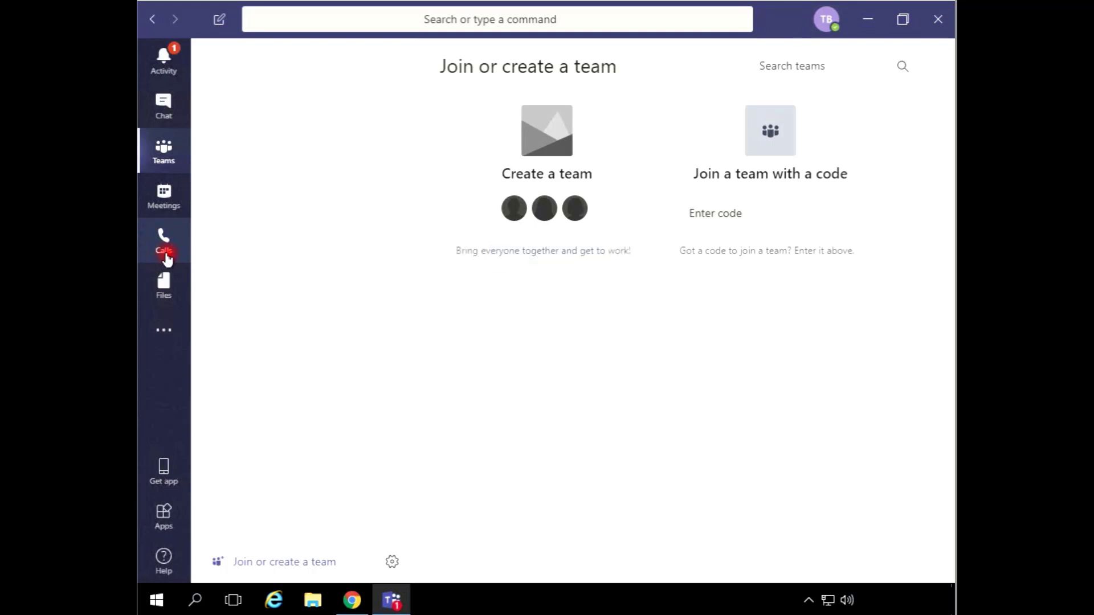
{"action": "left_click", "coordinate": [163, 240]}
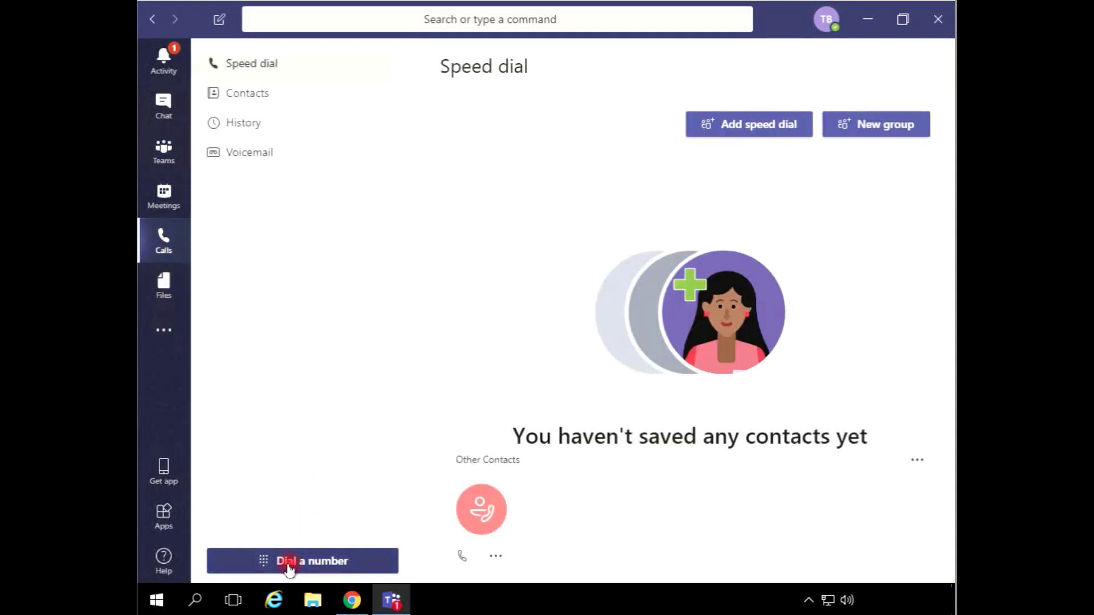
Start a test call from the Teams dial pad, entering a number beginning 033
{"action": "left_click", "coordinate": [302, 561]}
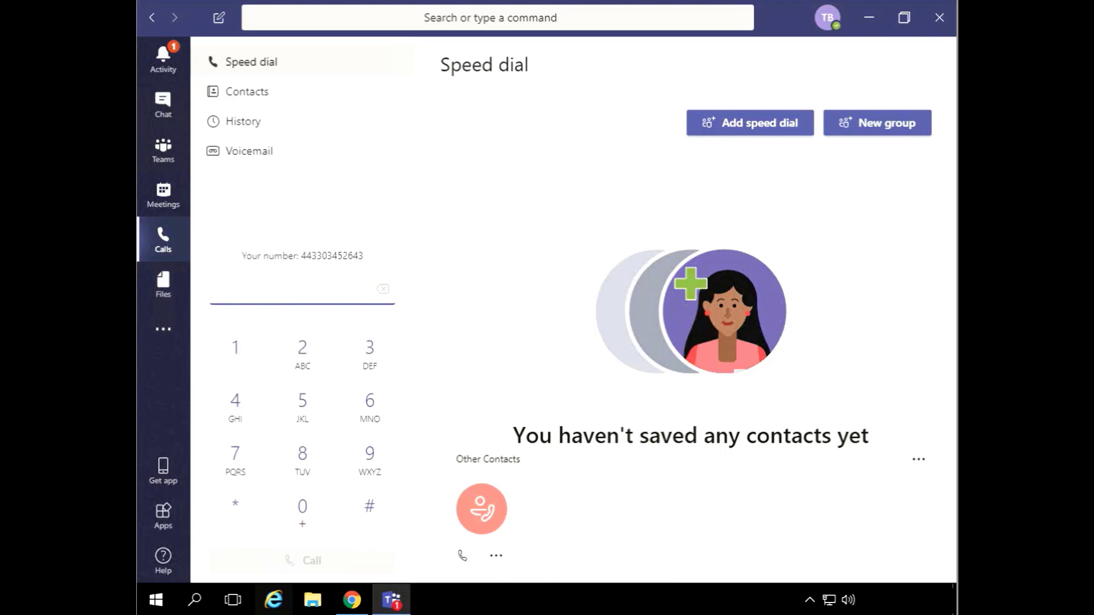
{"action": "type", "text": "033"}
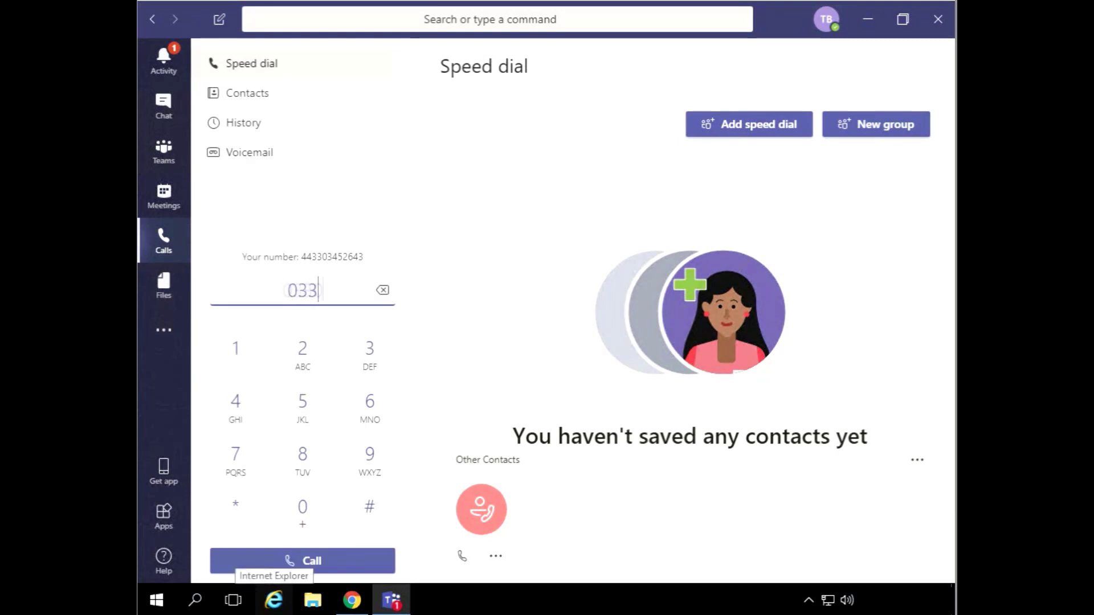